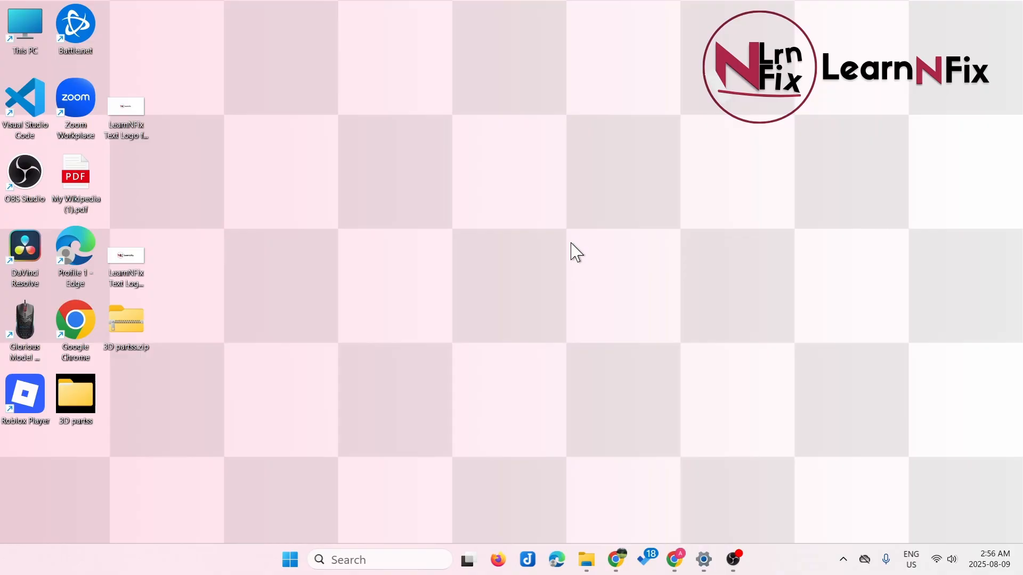
{"action": "mouse_move", "coordinate": [661, 425]}
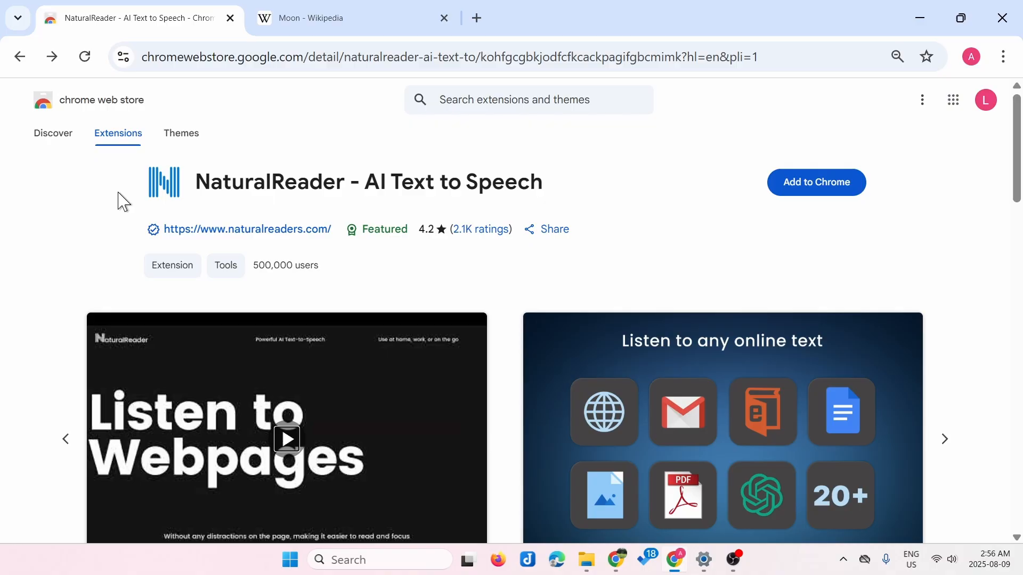
{"action": "mouse_move", "coordinate": [598, 189]}
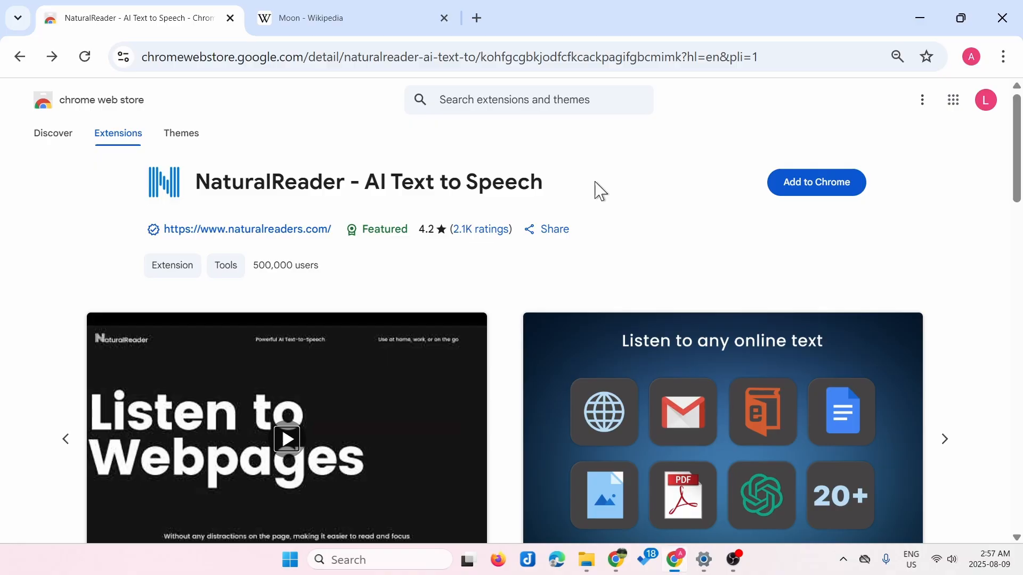
{"action": "mouse_move", "coordinate": [695, 176]}
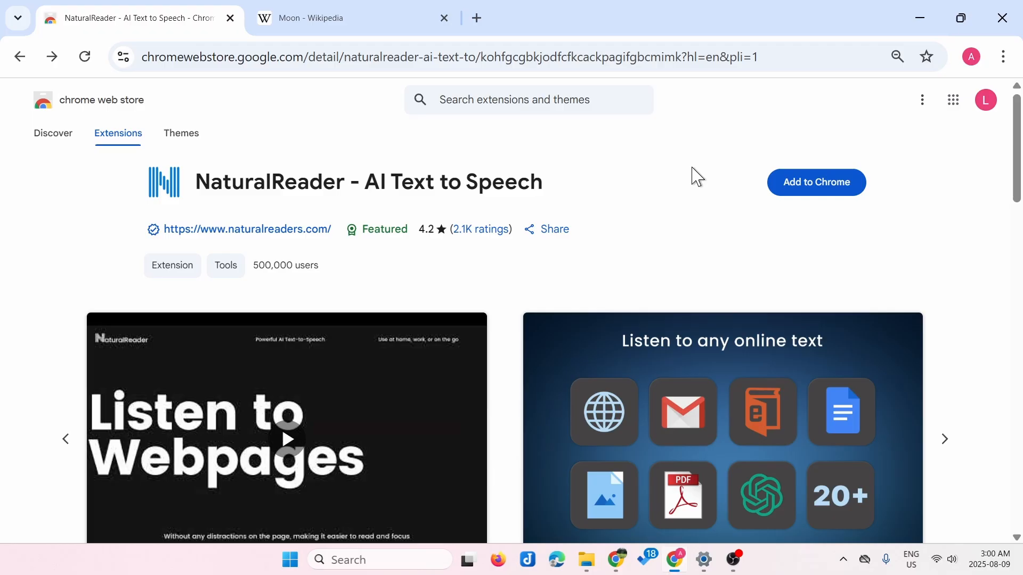
Step: Install NaturalReader - AI Text to Speech from the Web Store and pin it to the toolbar
{"action": "left_click", "coordinate": [815, 182]}
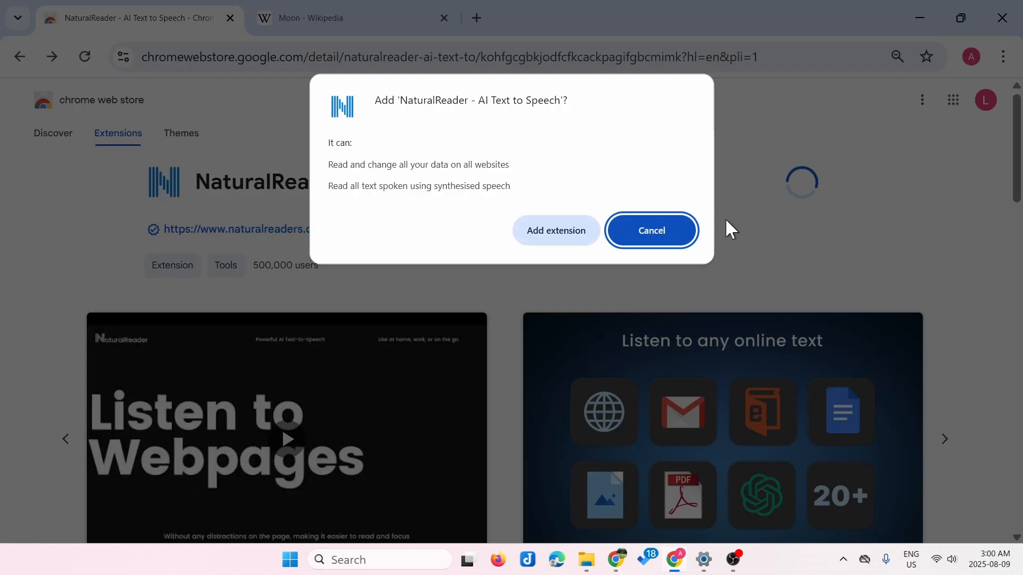
{"action": "left_click", "coordinate": [651, 229]}
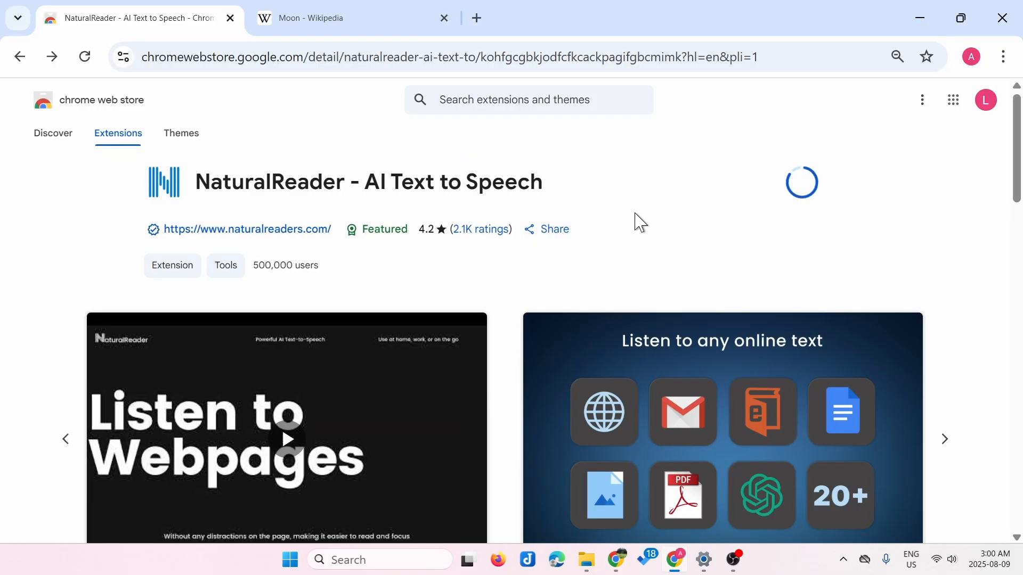
{"action": "left_click", "coordinate": [801, 182]}
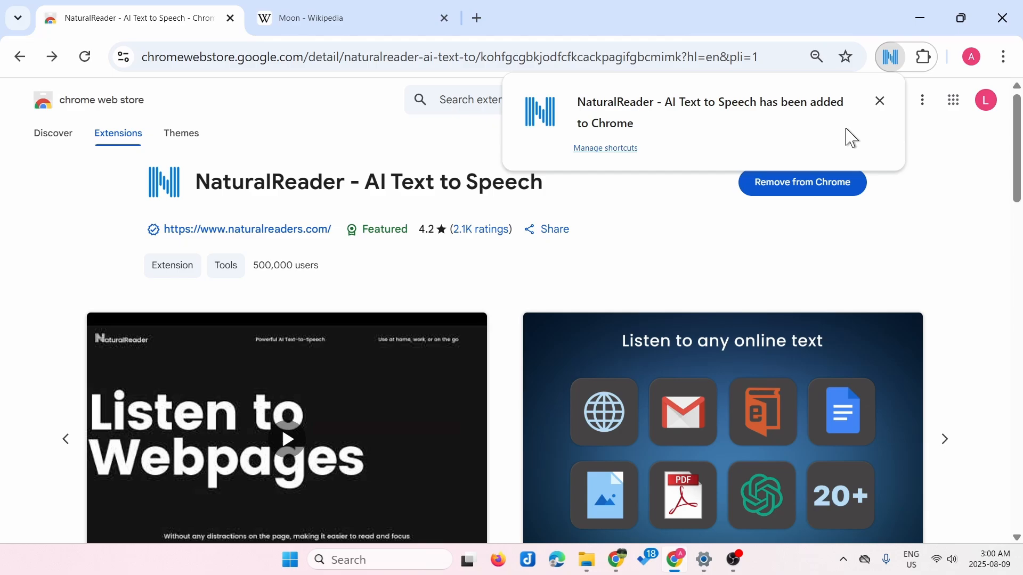
{"action": "left_click", "coordinate": [921, 57]}
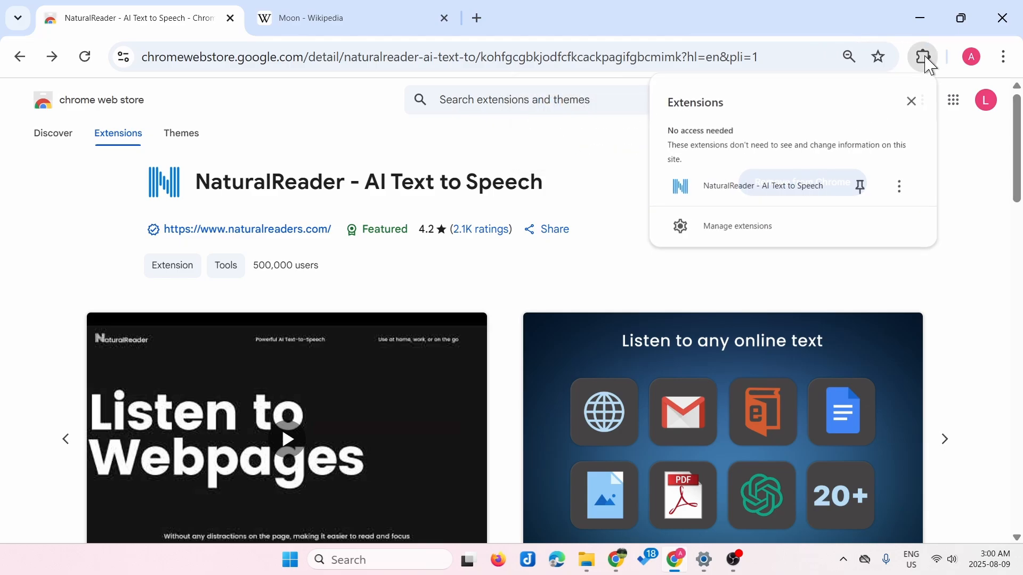
{"action": "left_click", "coordinate": [859, 186]}
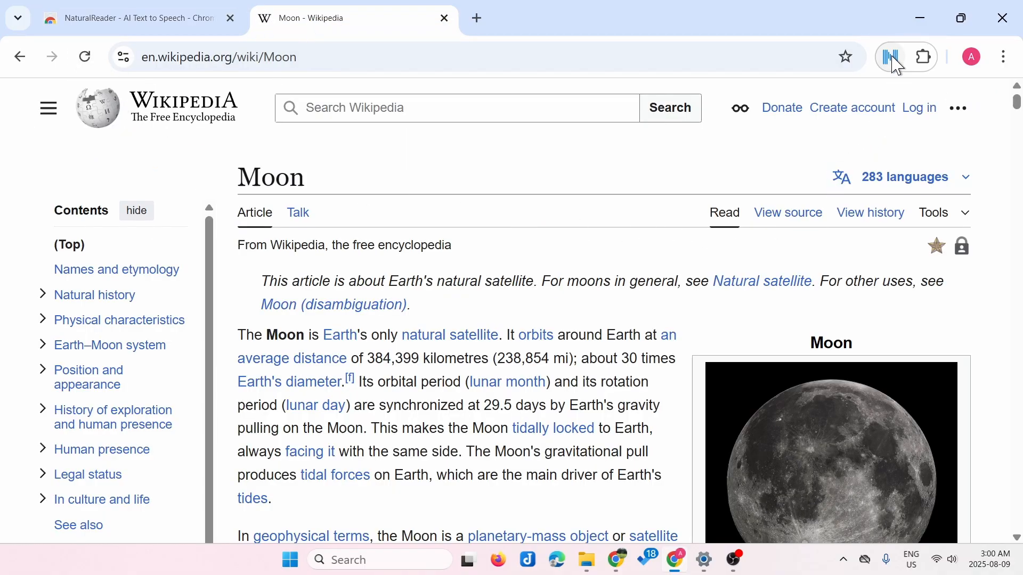
Step: Launch NaturalReader on the Moon article and skip through its welcome screens without registering
{"action": "left_click", "coordinate": [890, 57]}
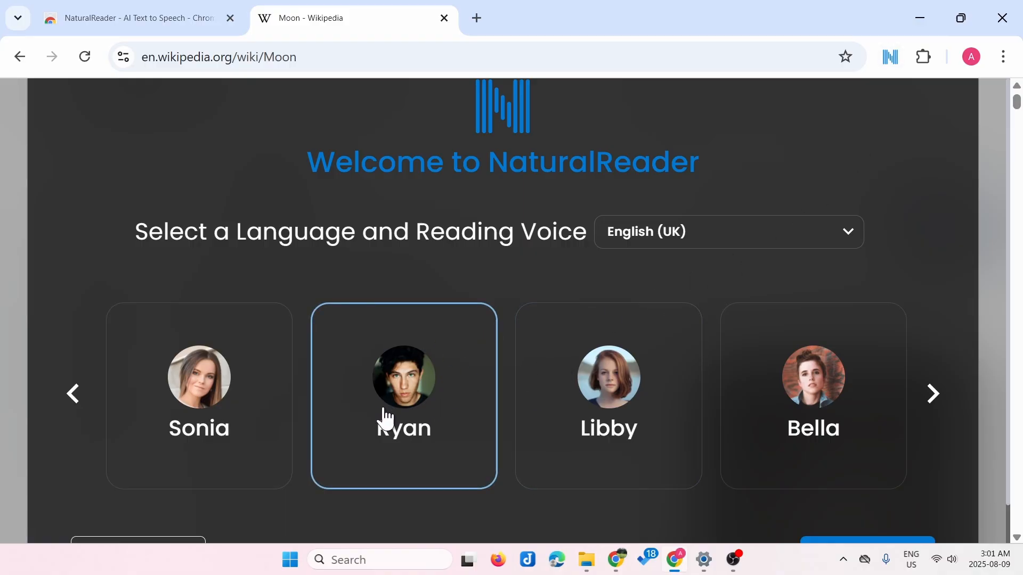
{"action": "left_click", "coordinate": [404, 394]}
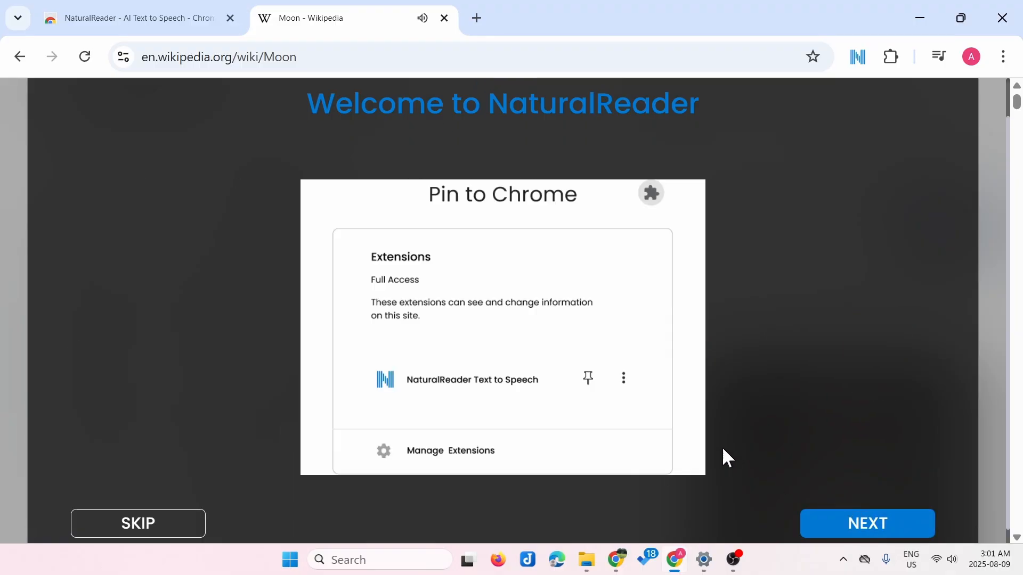
{"action": "left_click", "coordinate": [867, 523]}
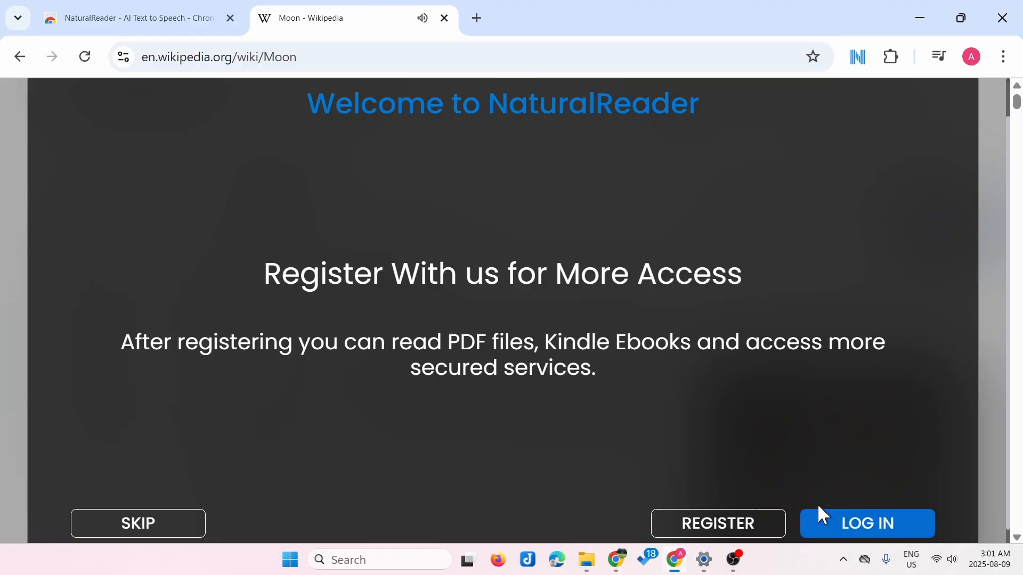
{"action": "mouse_move", "coordinate": [252, 488]}
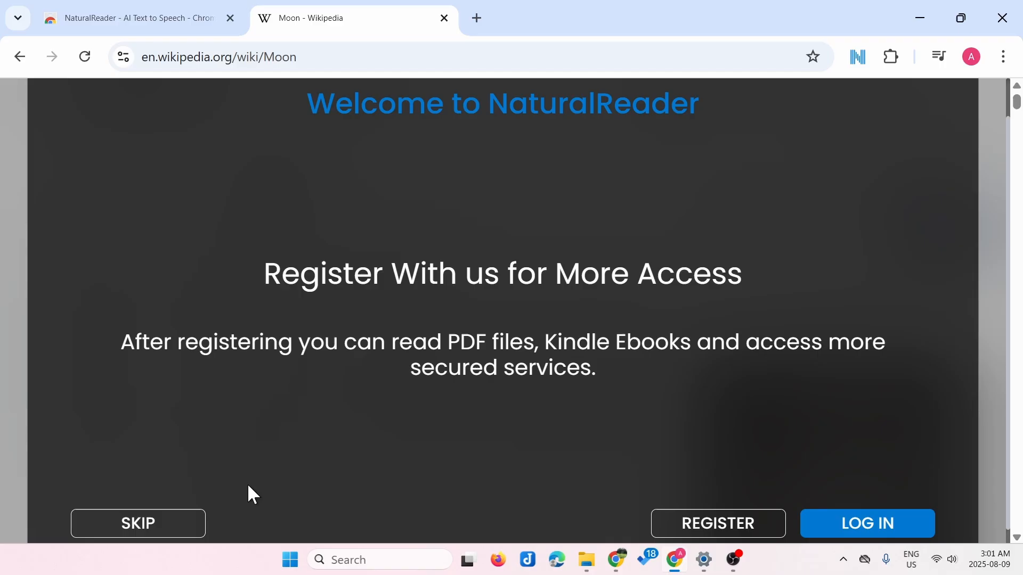
{"action": "left_click", "coordinate": [137, 523]}
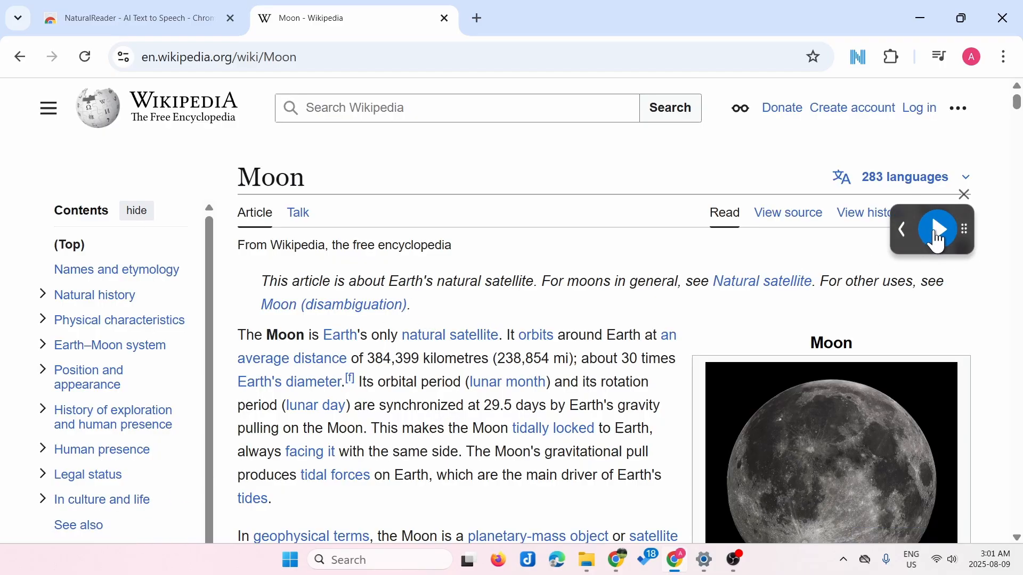
{"action": "mouse_move", "coordinate": [843, 262]}
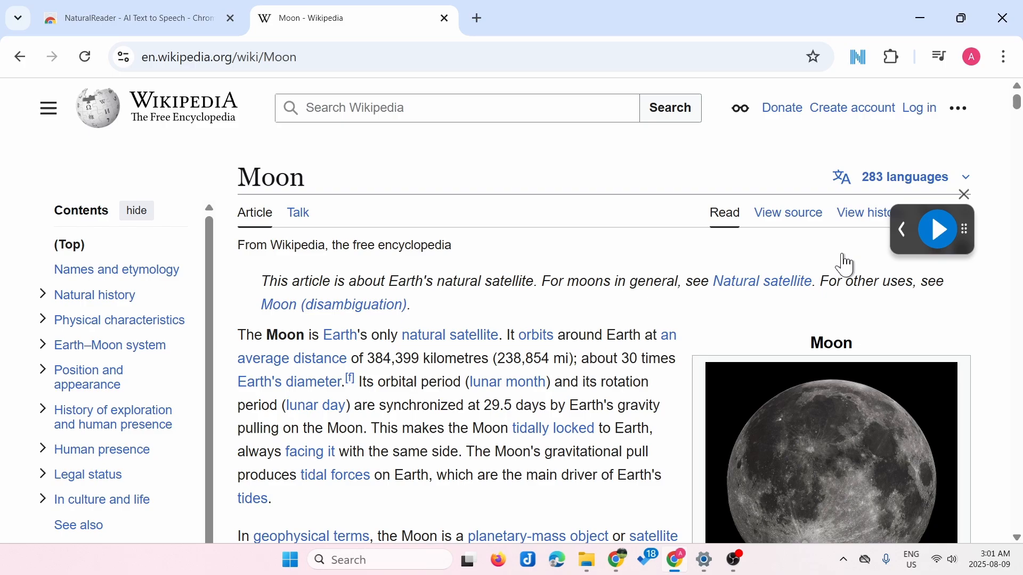
{"action": "mouse_move", "coordinate": [836, 262]}
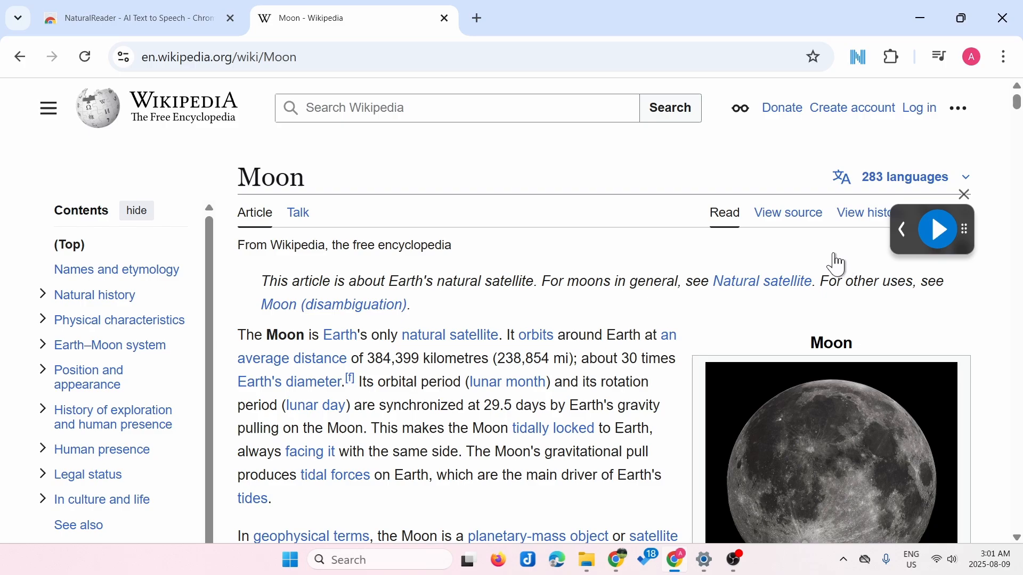
Step: Have NaturalReader read Moon article sentences aloud, including the orbital period sentence
{"action": "left_click", "coordinate": [938, 229]}
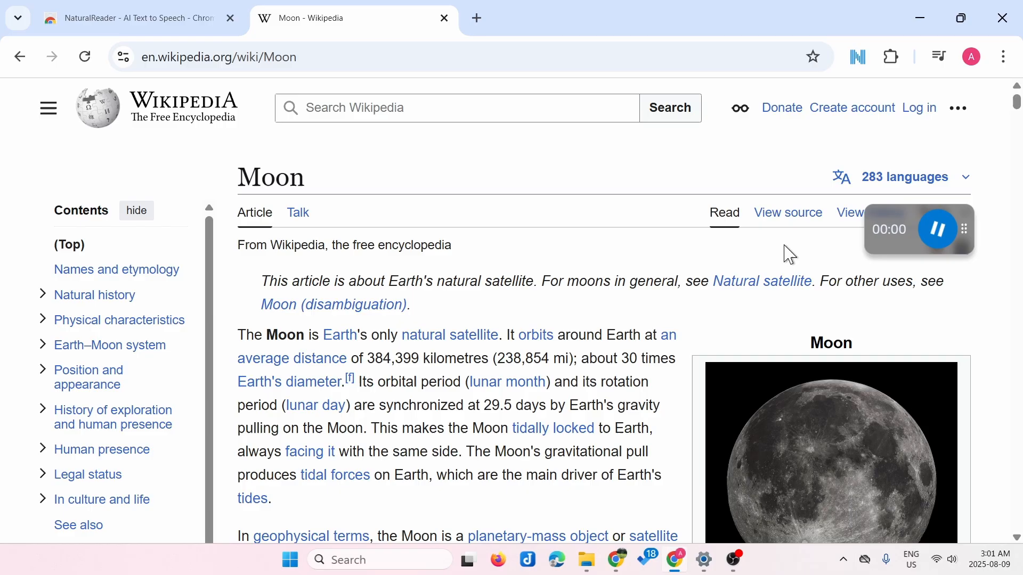
{"action": "left_click", "coordinate": [937, 229]}
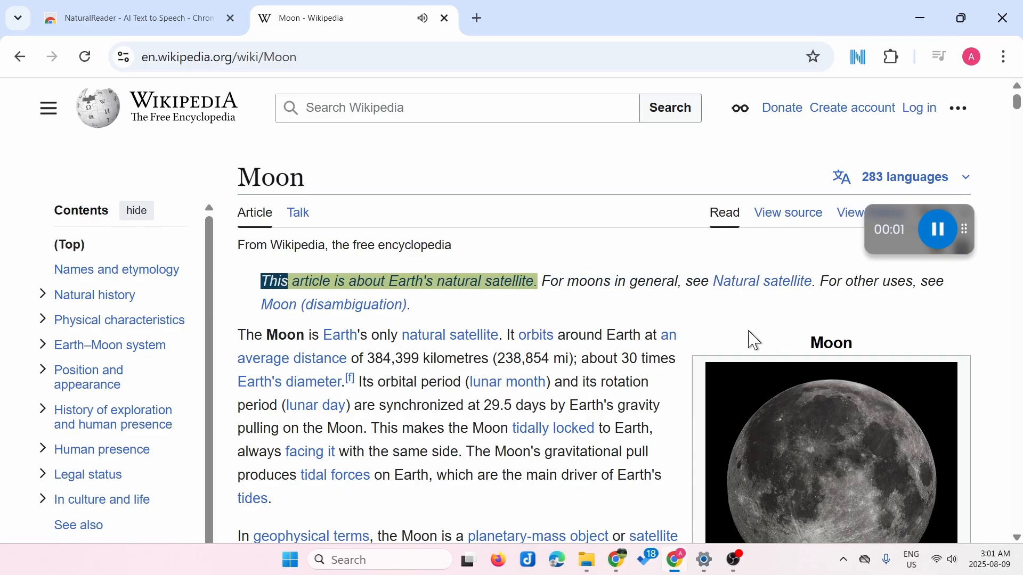
{"action": "left_click", "coordinate": [938, 229]}
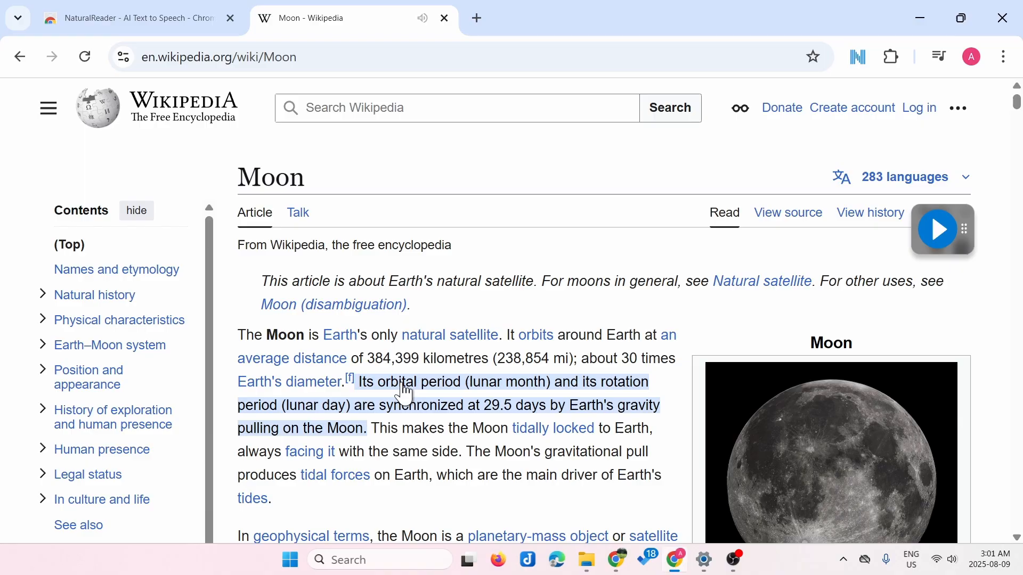
{"action": "left_click", "coordinate": [937, 229]}
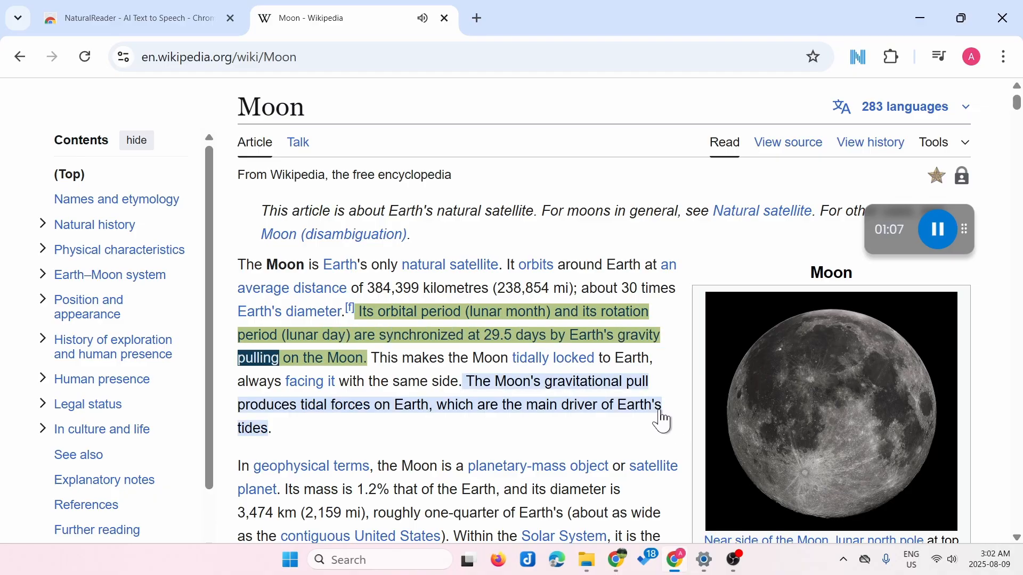
Step: Pause the narration and scroll the article back to the top
{"action": "scroll", "scroll_direction": "down", "scroll_amount": 3}
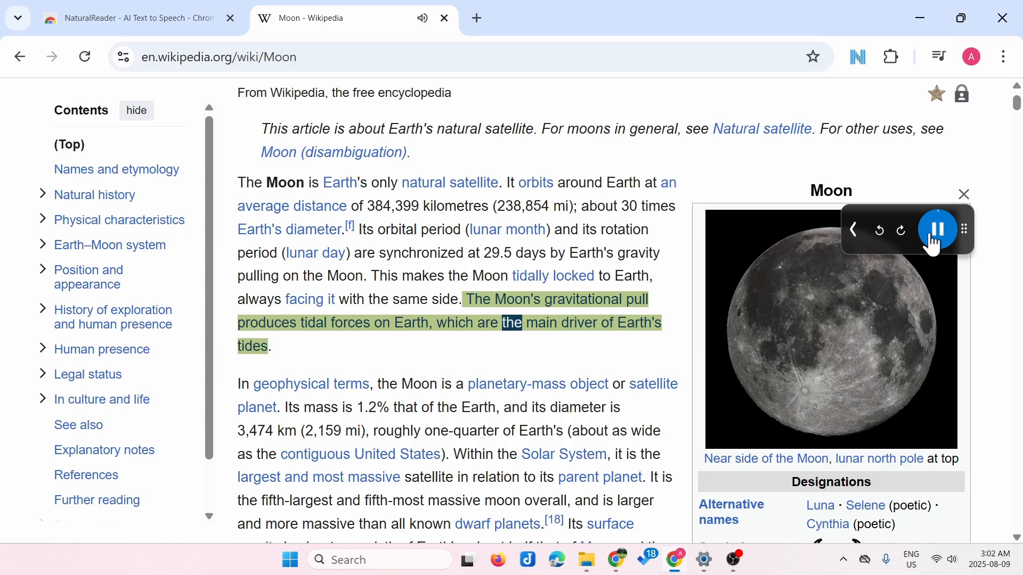
{"action": "left_click", "coordinate": [938, 229]}
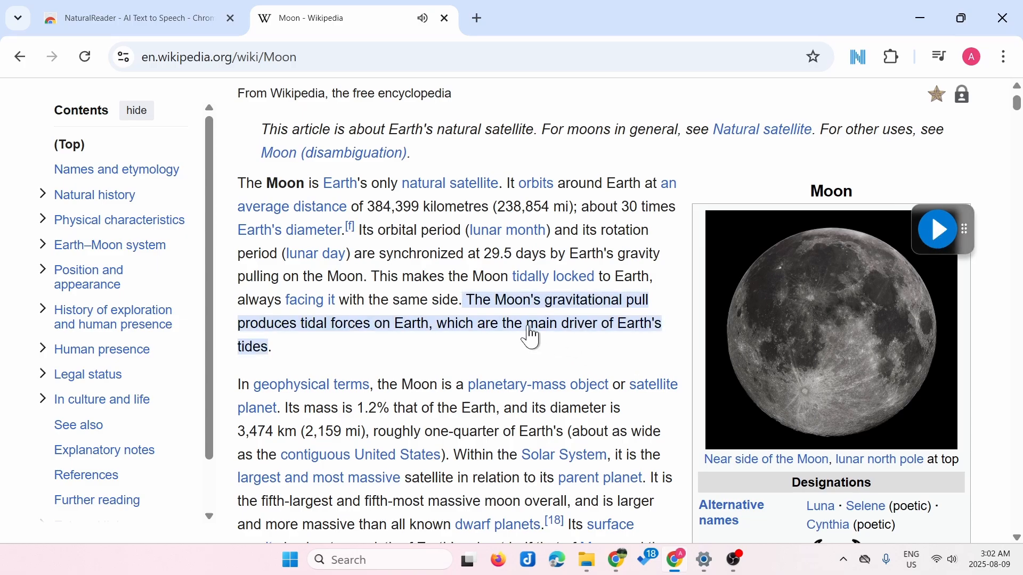
{"action": "scroll", "scroll_direction": "down", "scroll_amount": 3}
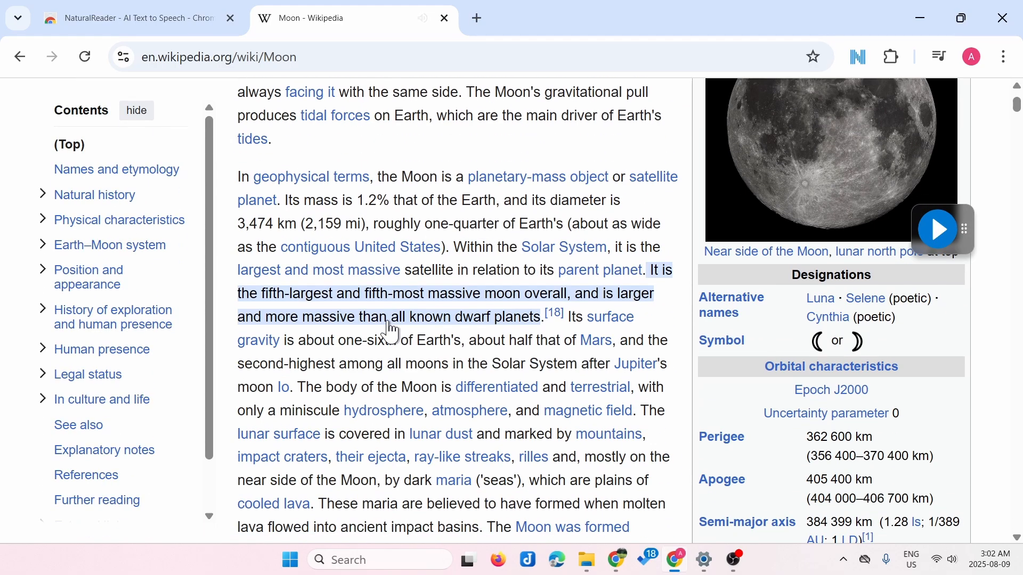
{"action": "scroll", "scroll_direction": "up", "scroll_amount": 3}
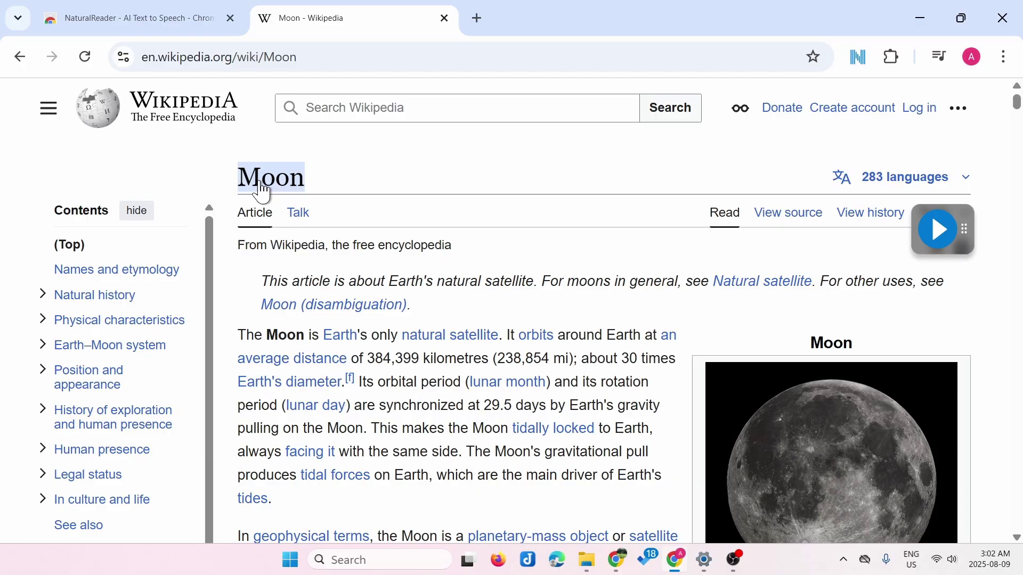
Step: Start and stop narration from the article title, then expand the player's voice options
{"action": "left_click", "coordinate": [937, 229]}
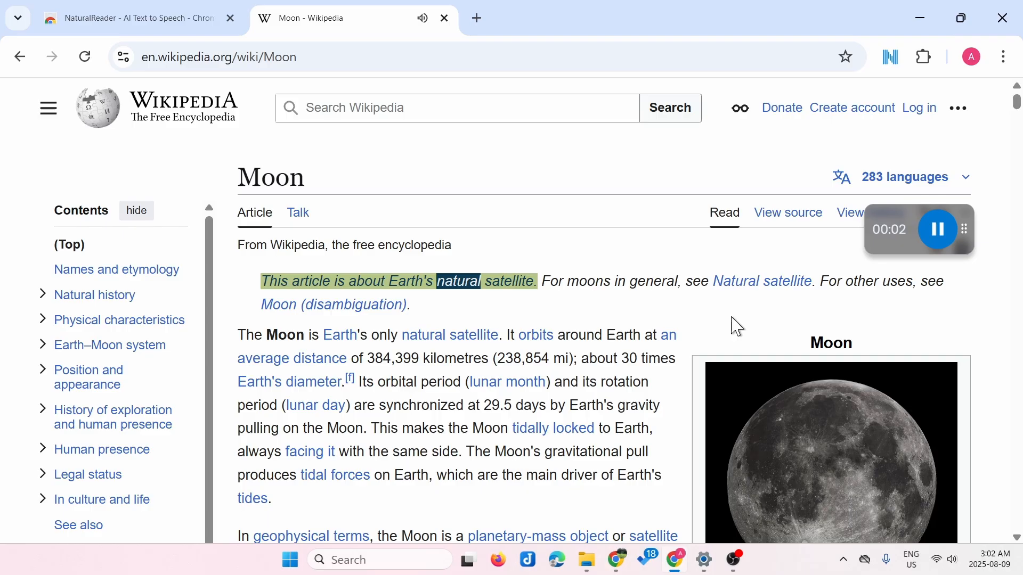
{"action": "left_click", "coordinate": [938, 229]}
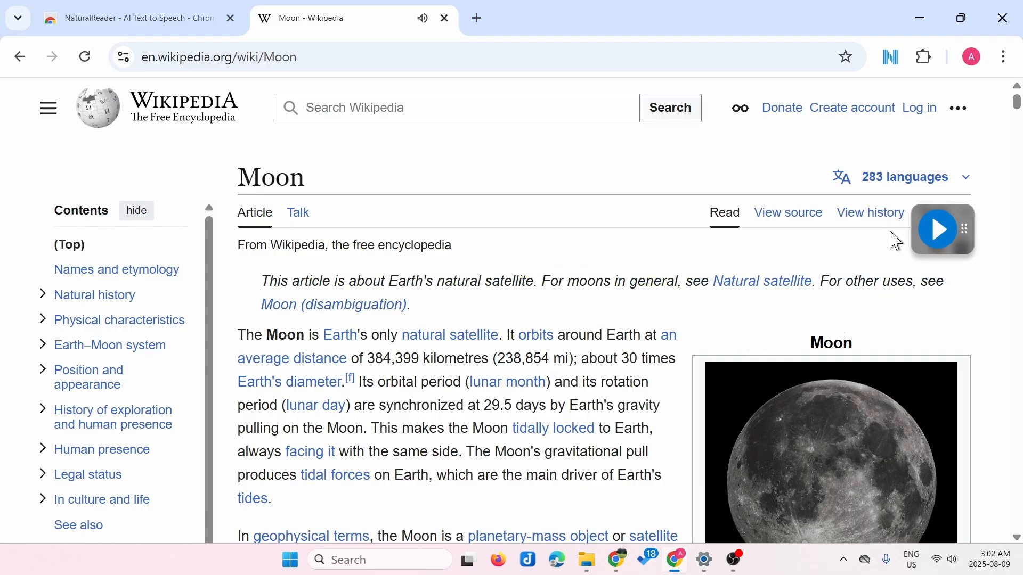
{"action": "left_click", "coordinate": [938, 229]}
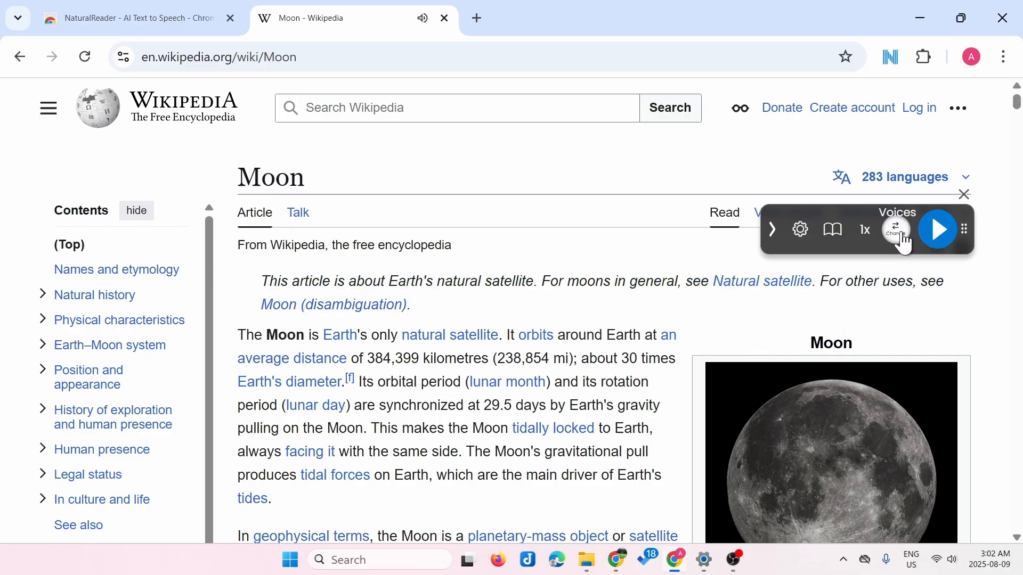
{"action": "left_click", "coordinate": [864, 229]}
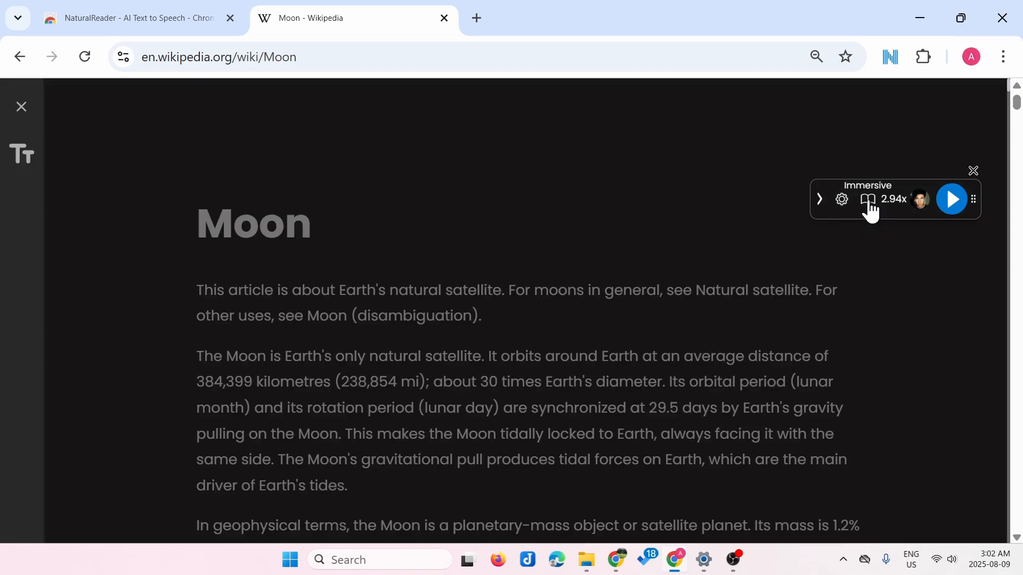
Step: Exit immersive view, then review and close the Autoscroll, Click to Read and Highlighter settings
{"action": "left_click", "coordinate": [21, 106]}
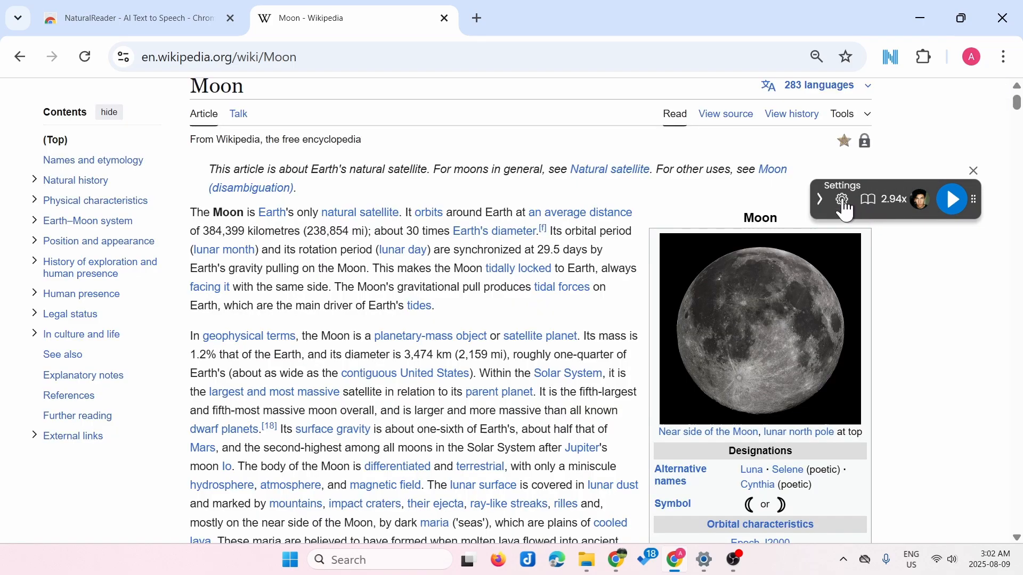
{"action": "left_click", "coordinate": [841, 199]}
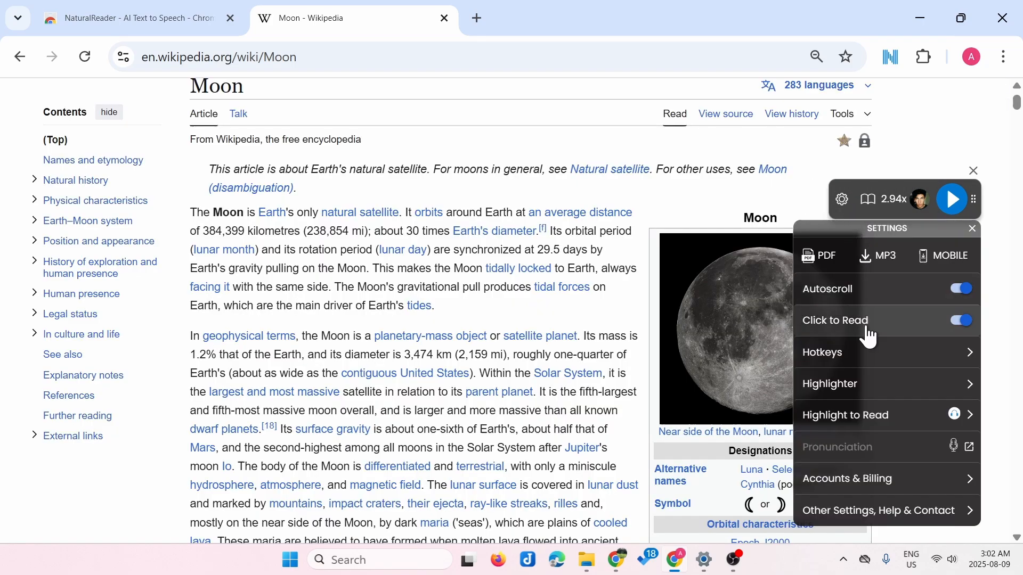
{"action": "mouse_move", "coordinate": [858, 329]}
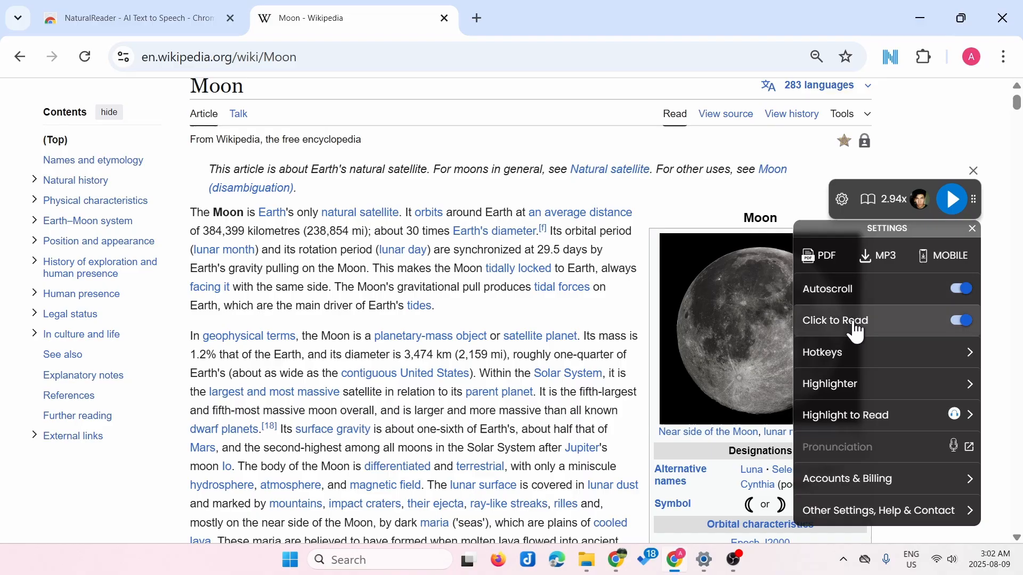
{"action": "mouse_move", "coordinate": [844, 298]}
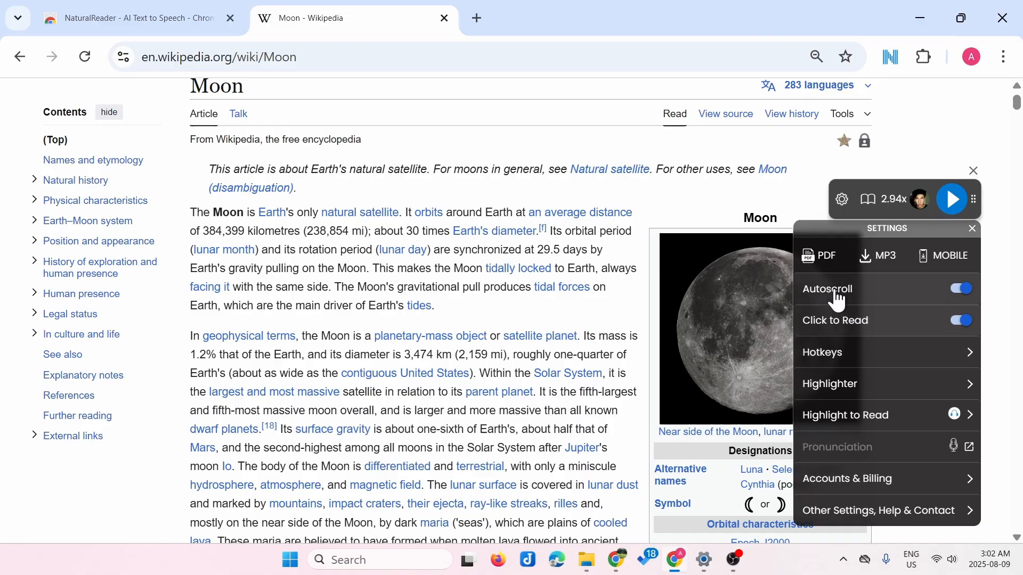
{"action": "mouse_move", "coordinate": [947, 304]}
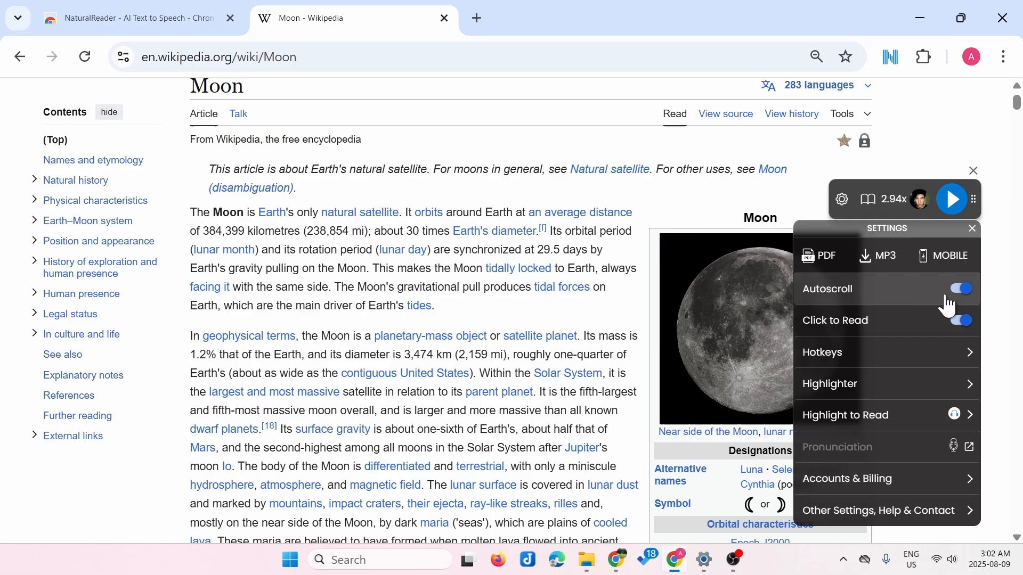
{"action": "mouse_move", "coordinate": [872, 399]}
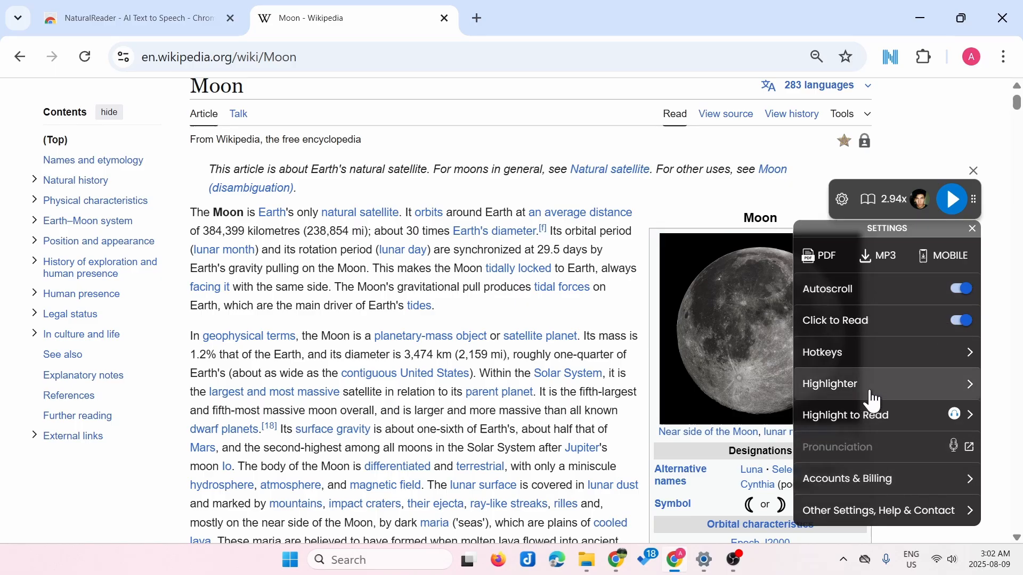
{"action": "mouse_move", "coordinate": [842, 200]}
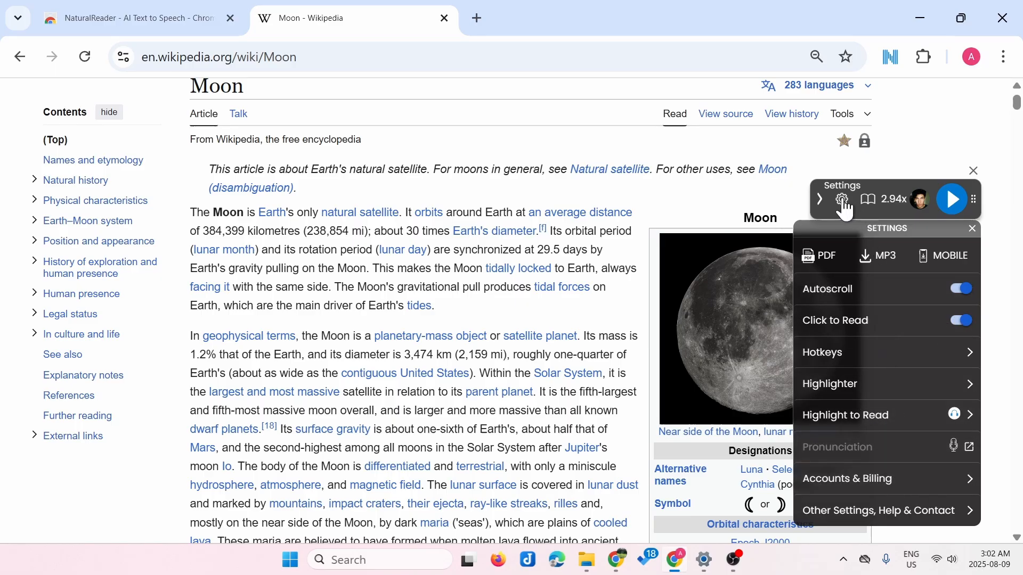
{"action": "left_click", "coordinate": [971, 227]}
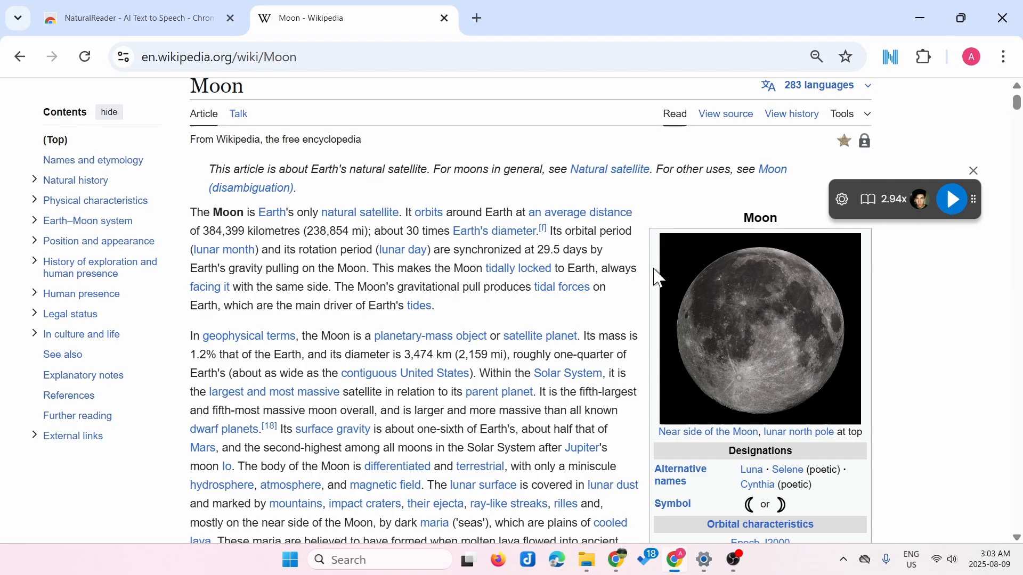